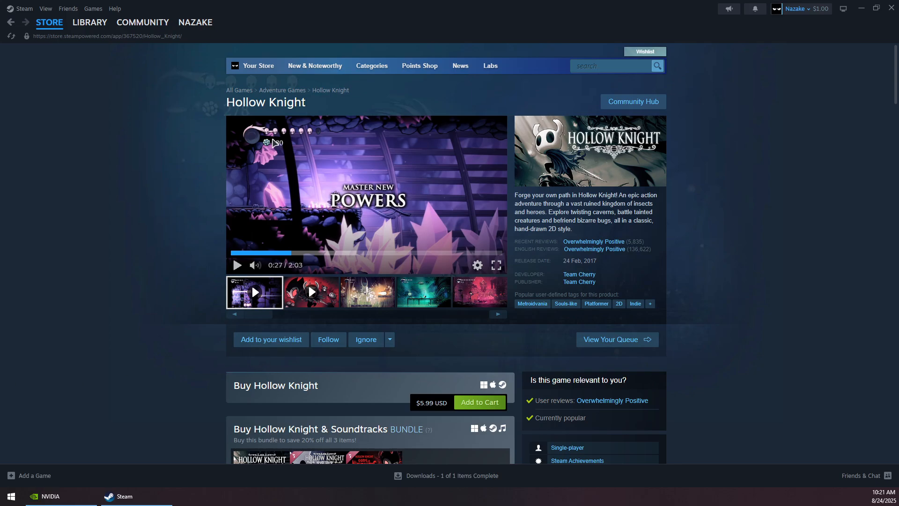
- Verify Shipping Nightmares' installed files from the Library, confirming all 148 files are valid
{"action": "left_click", "coordinate": [90, 22]}
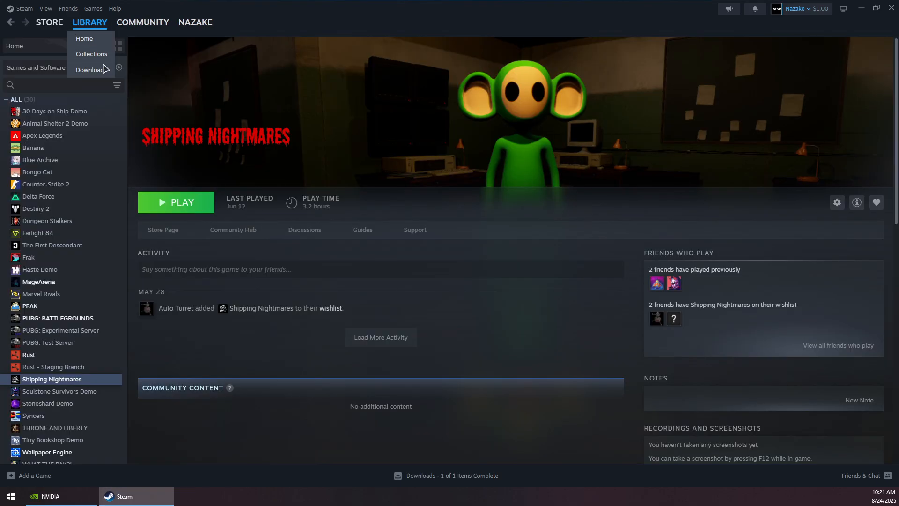
{"action": "right_click", "coordinate": [51, 379]}
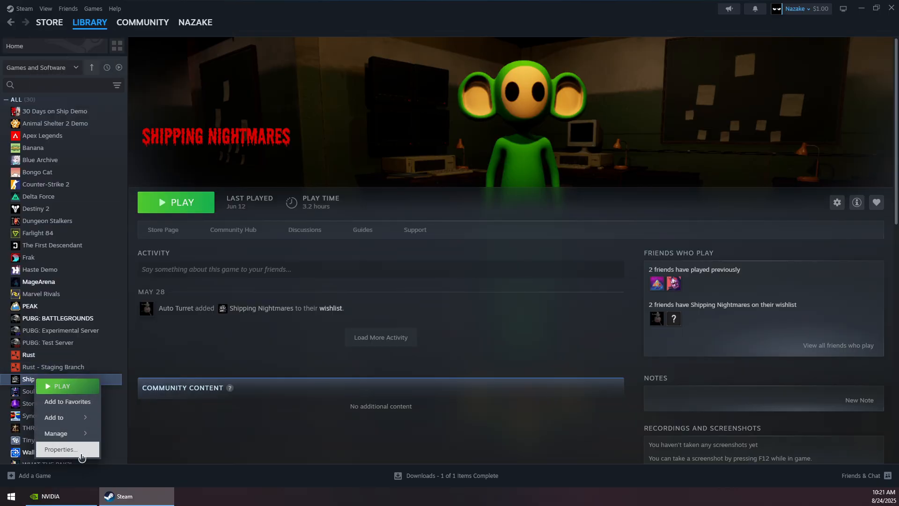
{"action": "left_click", "coordinate": [59, 449]}
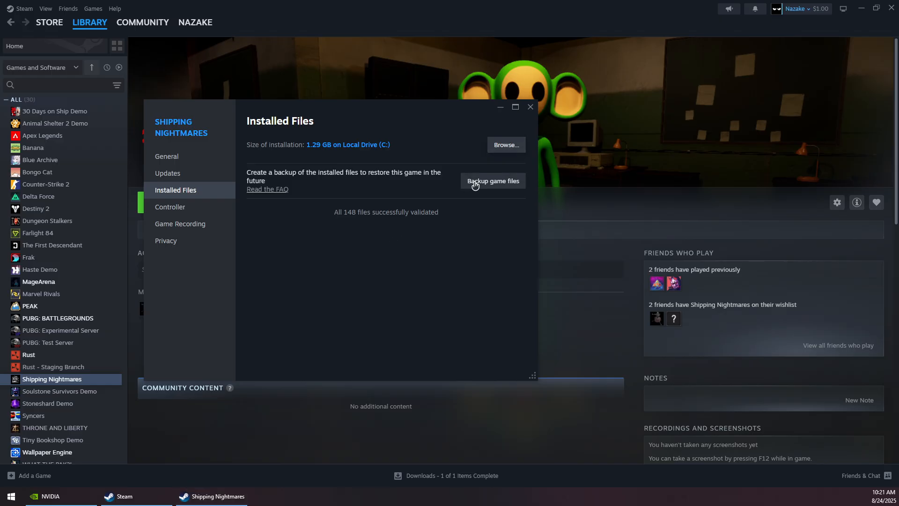
- Toggle 'Run this program as an administrator' in Bastion.exe's Compatibility properties
{"action": "left_click", "coordinate": [505, 145]}
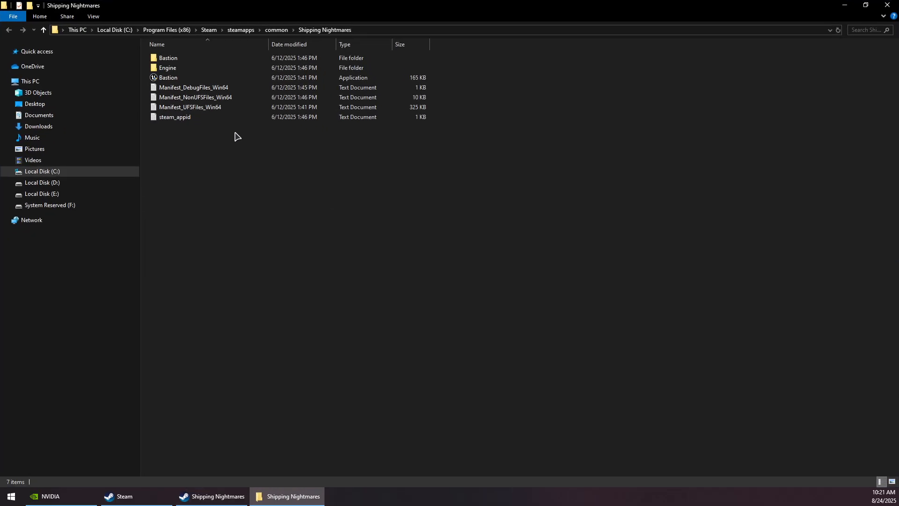
{"action": "right_click", "coordinate": [168, 77]}
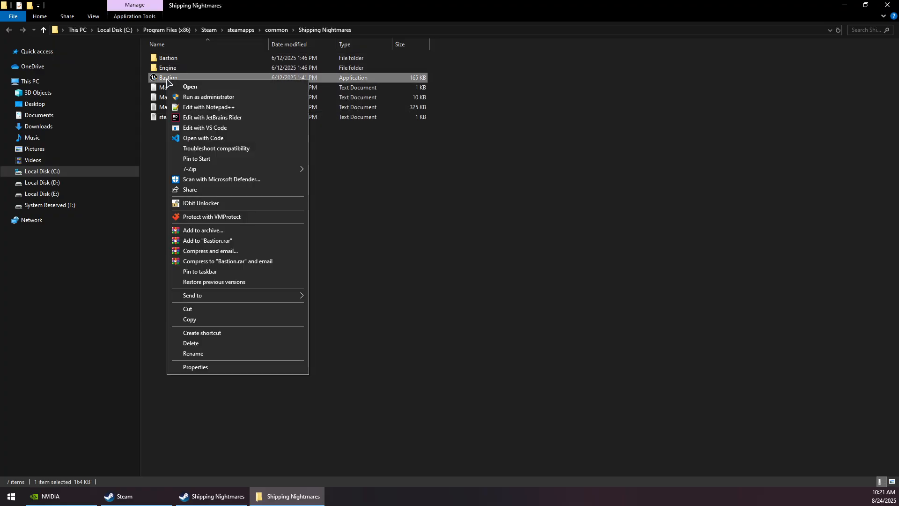
{"action": "left_click", "coordinate": [195, 368]}
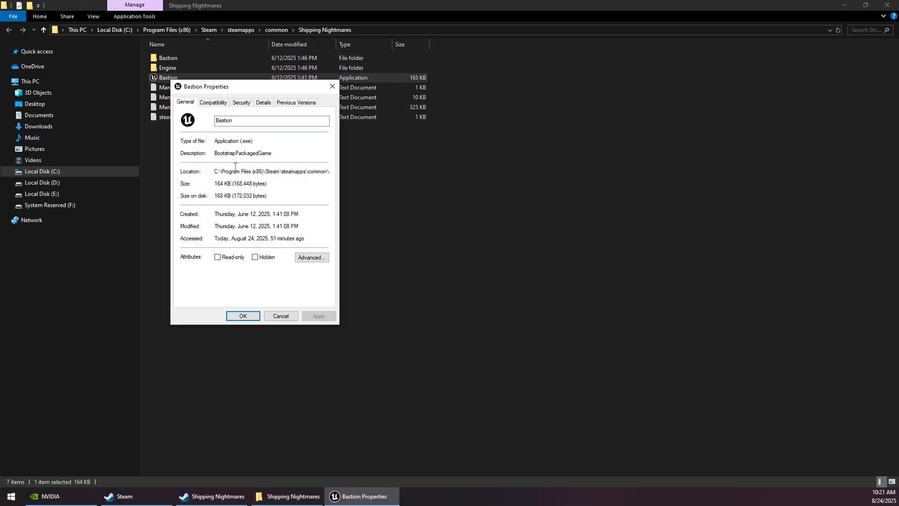
{"action": "left_click", "coordinate": [213, 102]}
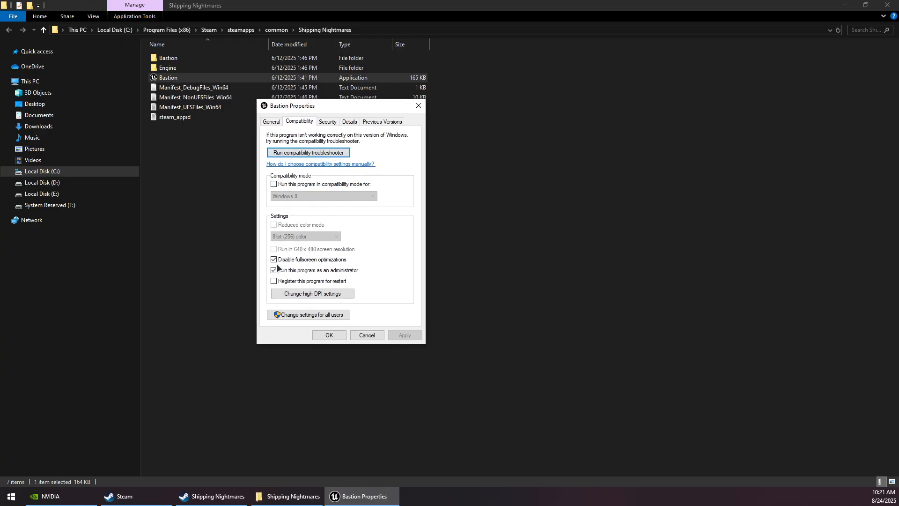
{"action": "left_click", "coordinate": [273, 270]}
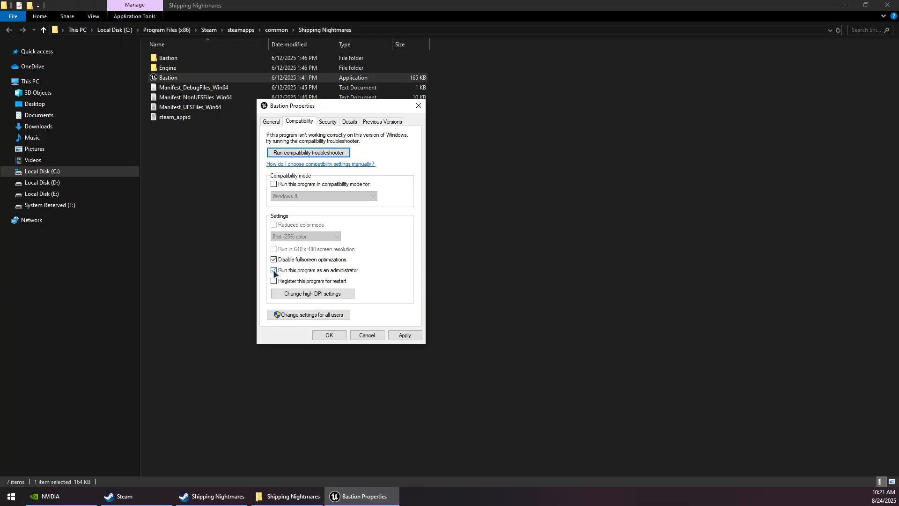
{"action": "left_click", "coordinate": [273, 270]}
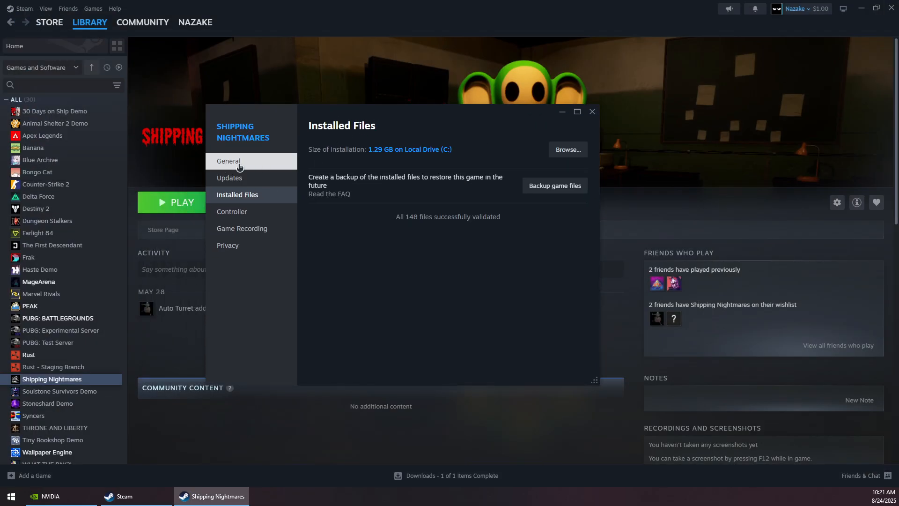
- Set Shipping Nightmares' launch options to -dx11 and switch to the NVIDIA app
{"action": "left_click", "coordinate": [228, 161]}
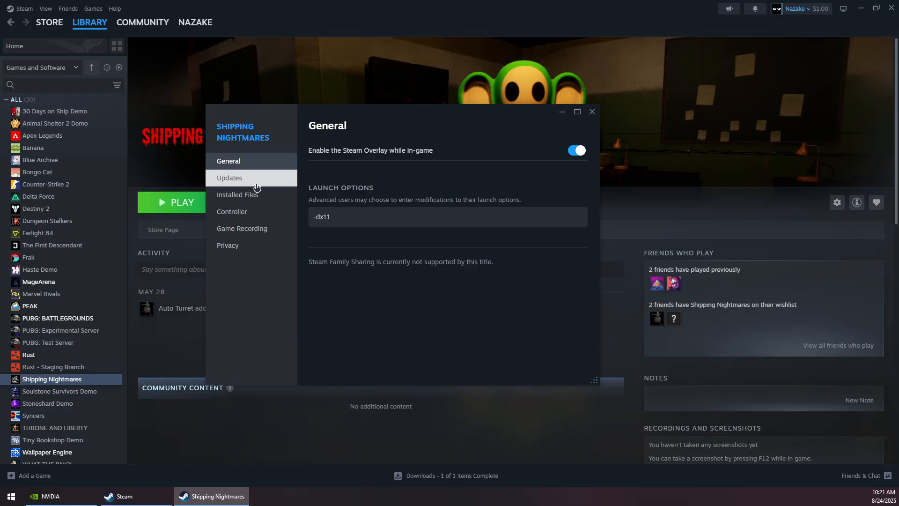
{"action": "left_click", "coordinate": [447, 217]}
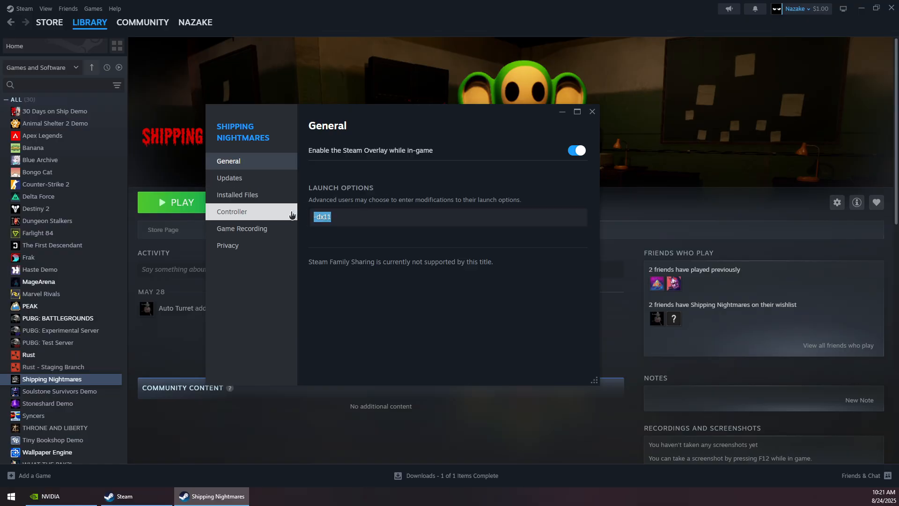
{"action": "left_click", "coordinate": [323, 217]}
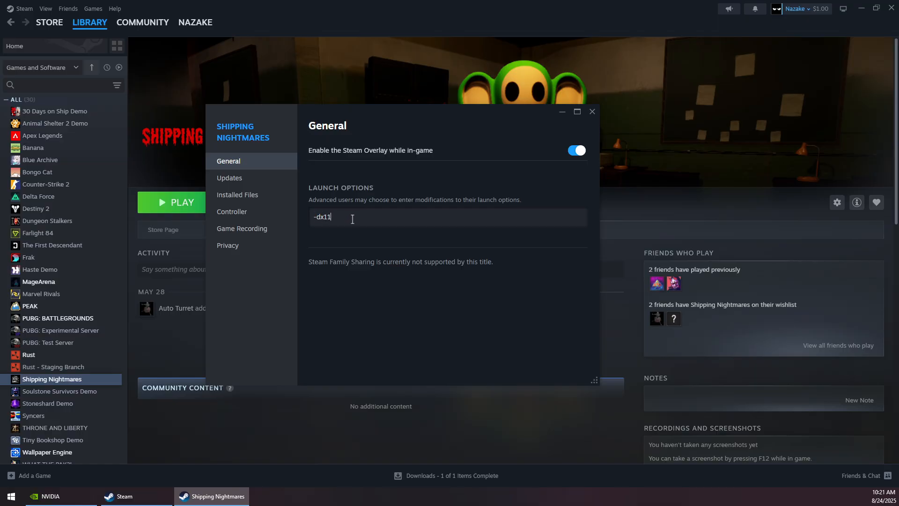
{"action": "left_click", "coordinate": [592, 111]}
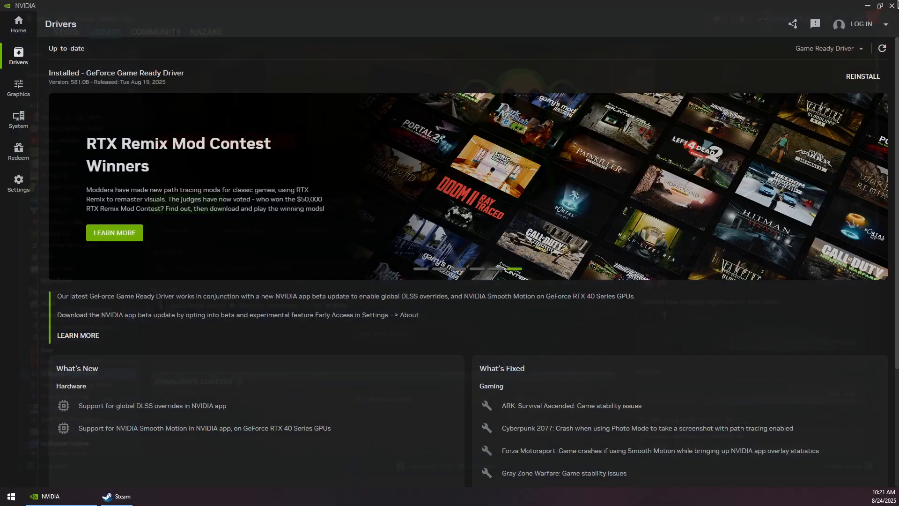
- Review per-program graphics settings, then reinstall Game Ready Driver 581.08 from Drivers
{"action": "left_click", "coordinate": [18, 88]}
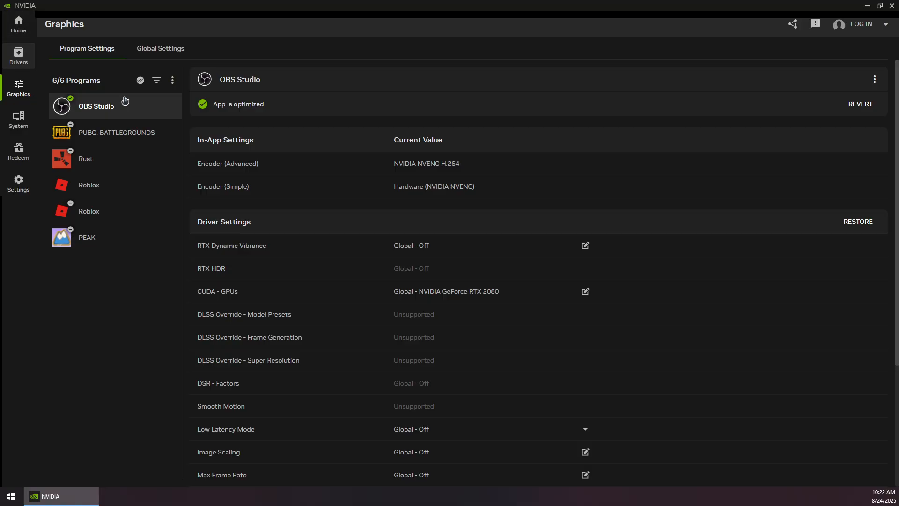
{"action": "left_click", "coordinate": [19, 55]}
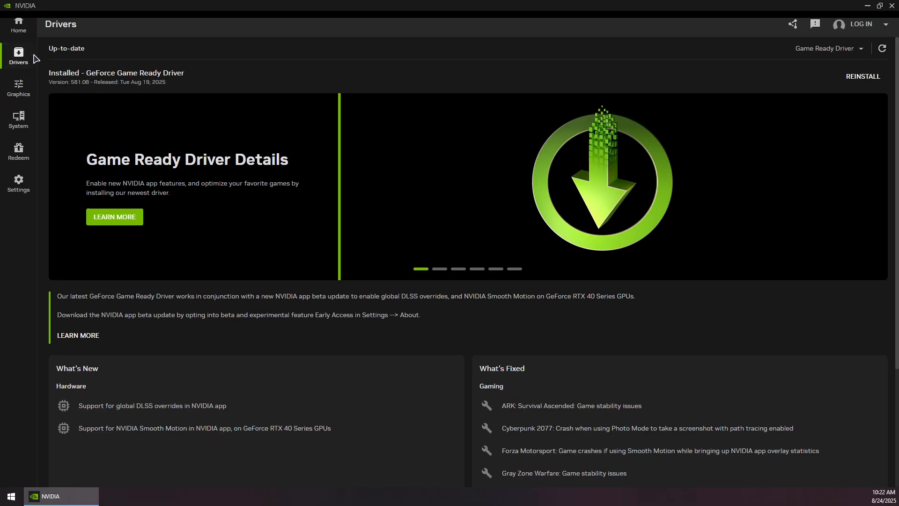
{"action": "mouse_move", "coordinate": [795, 69]}
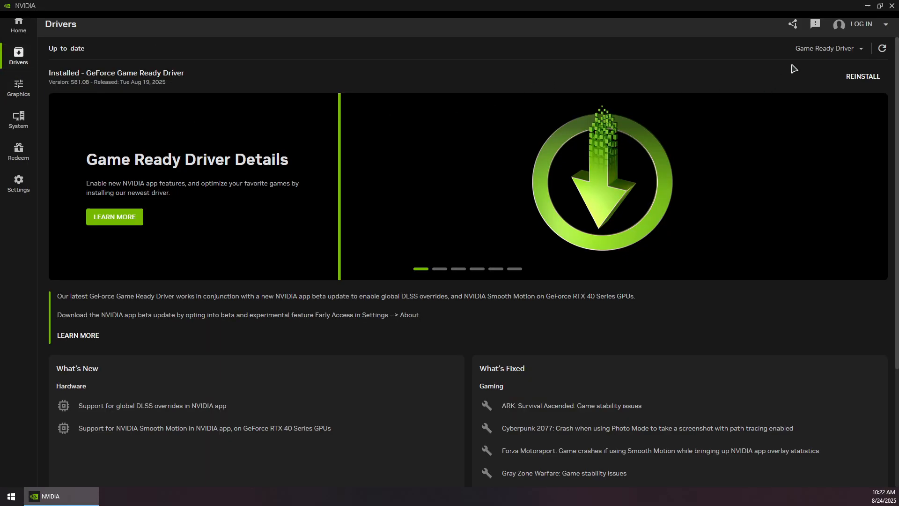
{"action": "left_click", "coordinate": [828, 48]}
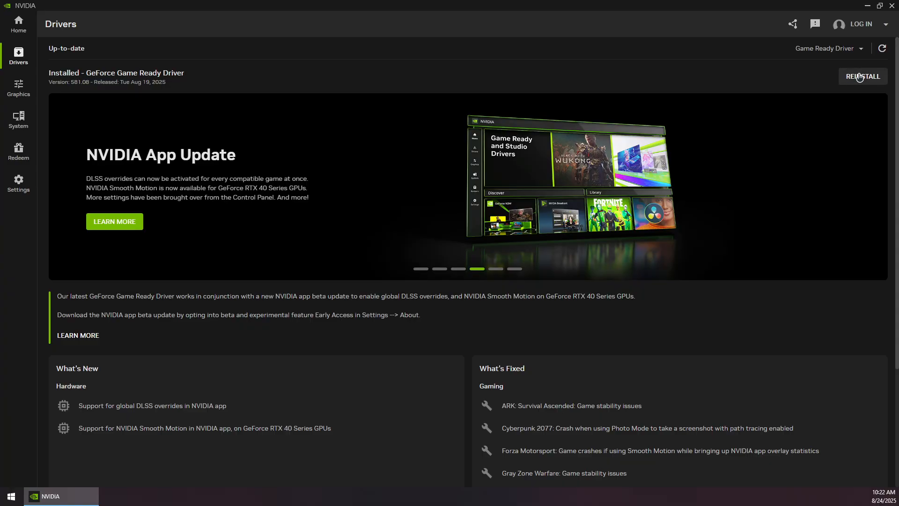
{"action": "mouse_move", "coordinate": [649, 60]}
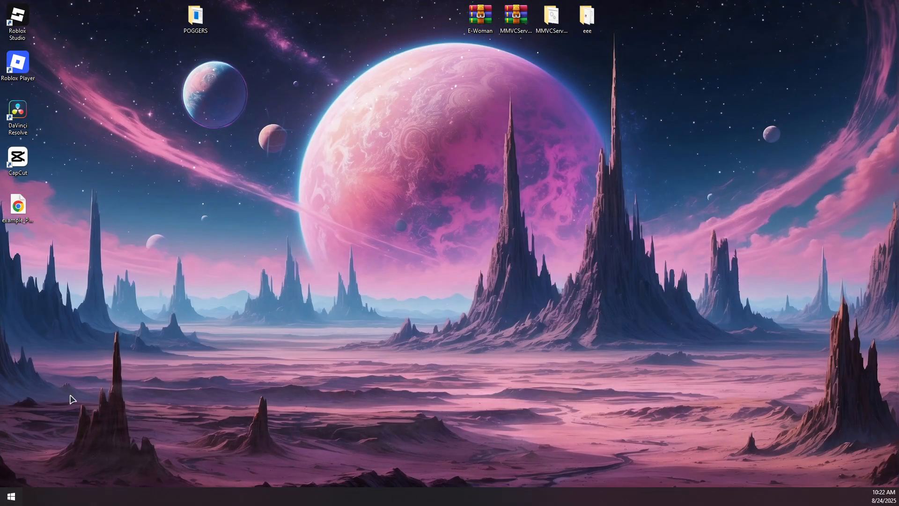
- Search 'steam' in the Start menu to relaunch Steam
{"action": "type", "text": "stea"}
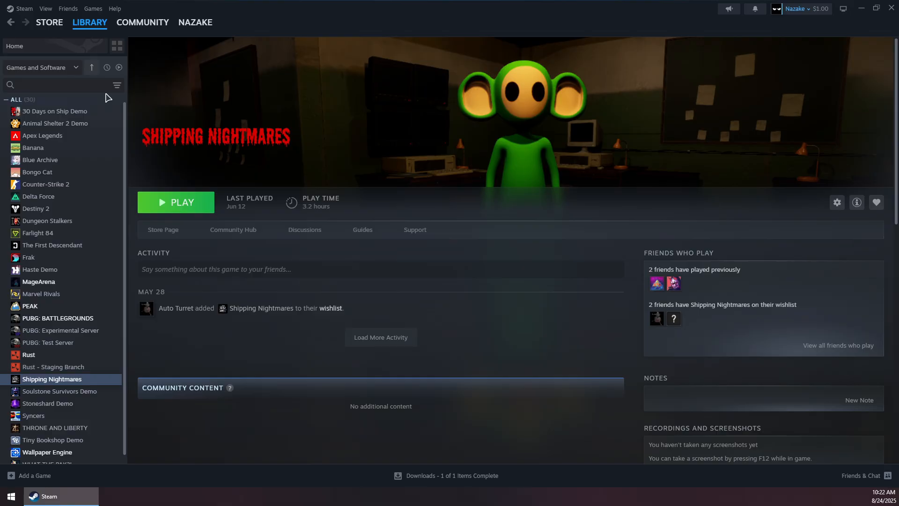
{"action": "mouse_move", "coordinate": [66, 196]}
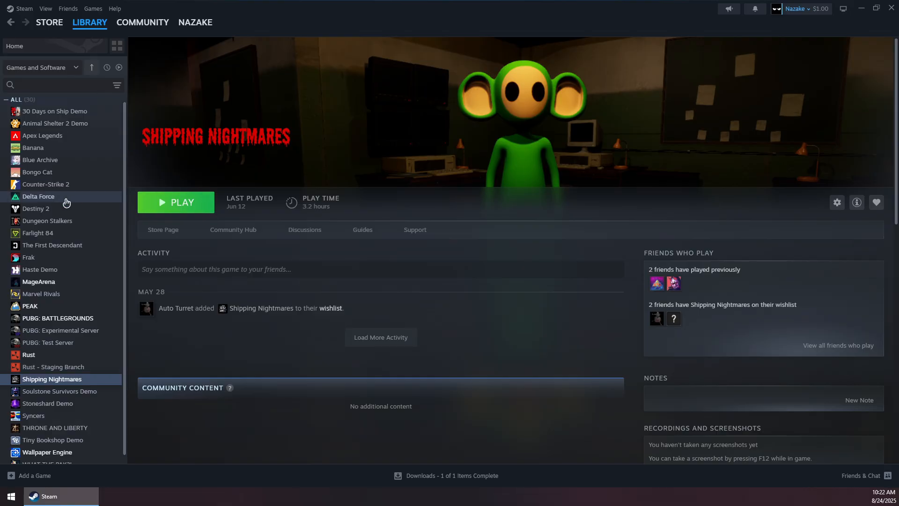